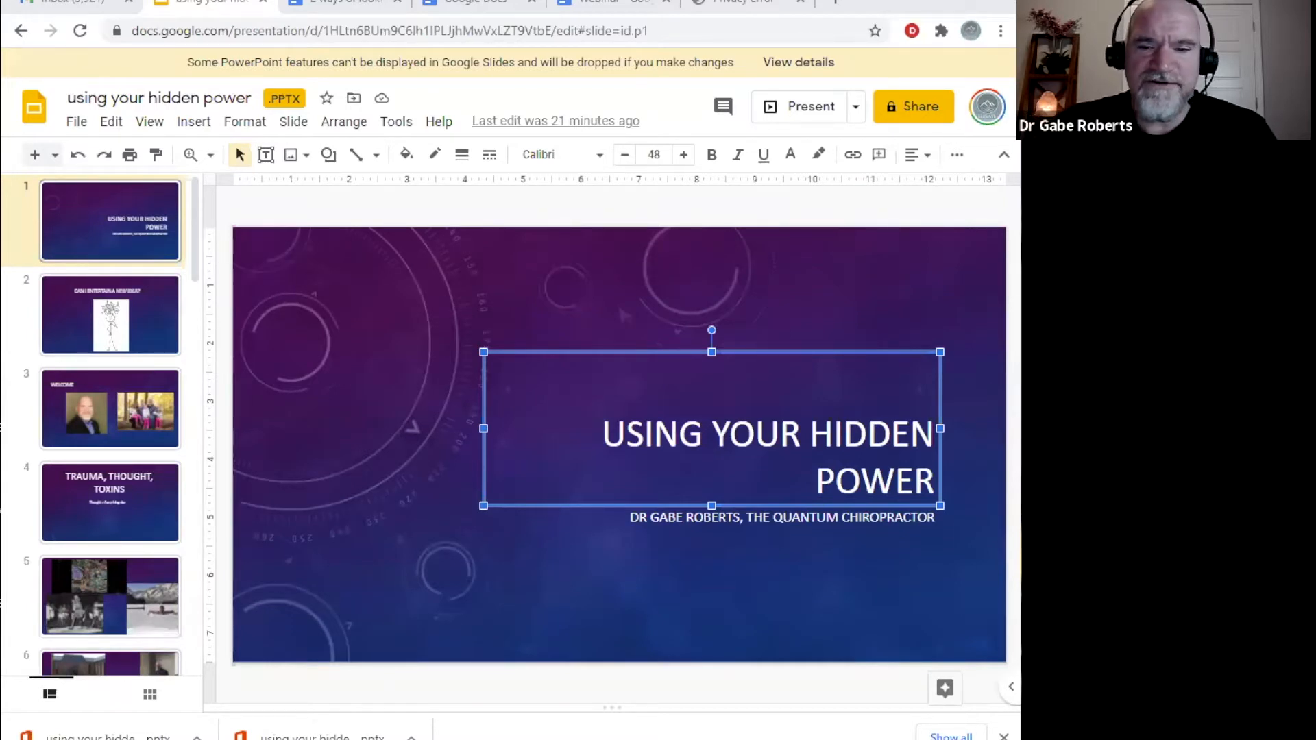
mouse_move(194, 361)
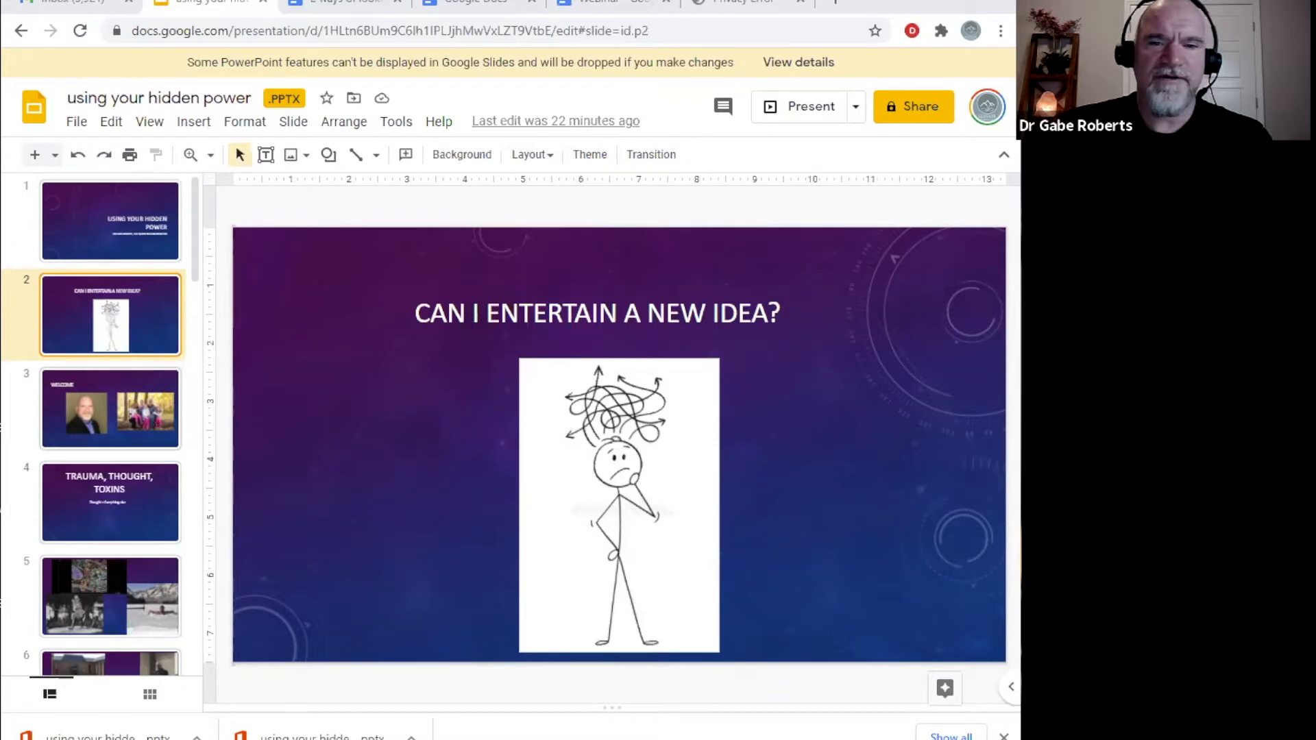
- Go to slide 3, 'Welcome', with its portrait and family photo
left_click(110, 408)
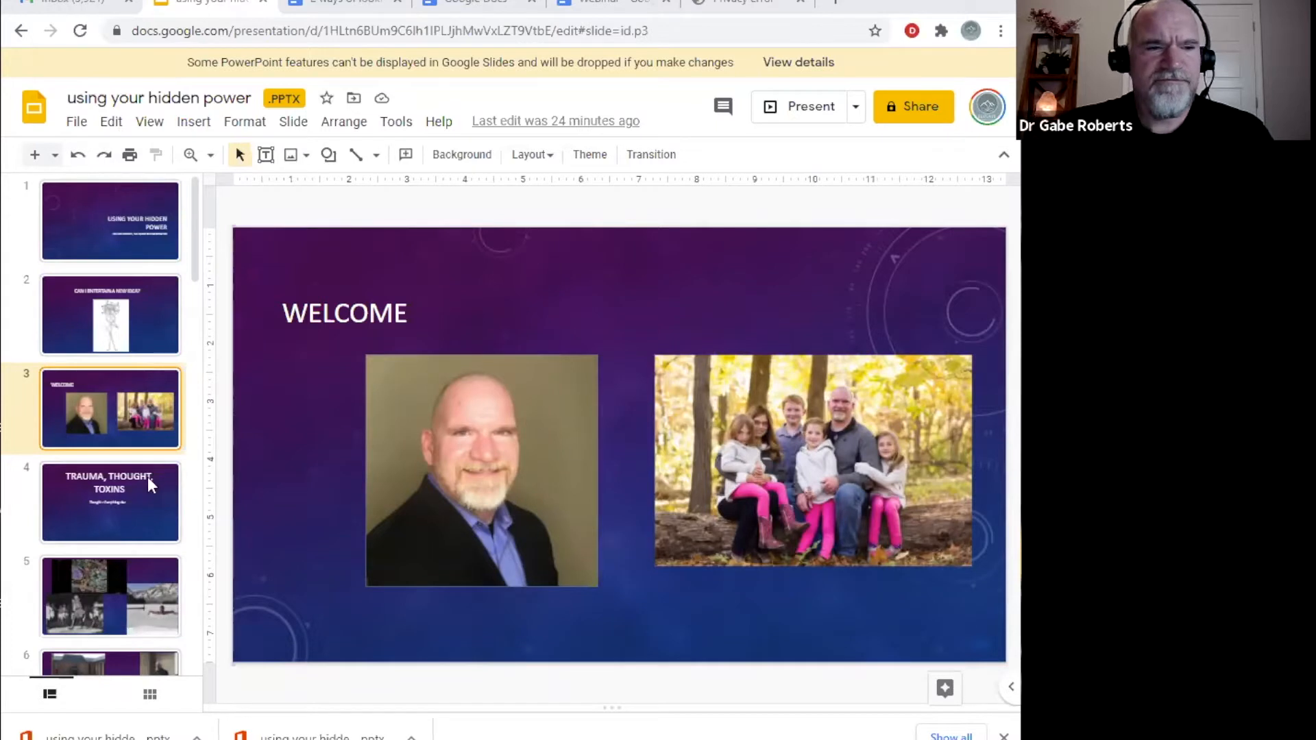
- Go to slide 4, 'Trauma, Thought, Toxins' ('Thought > Everything else')
left_click(109, 502)
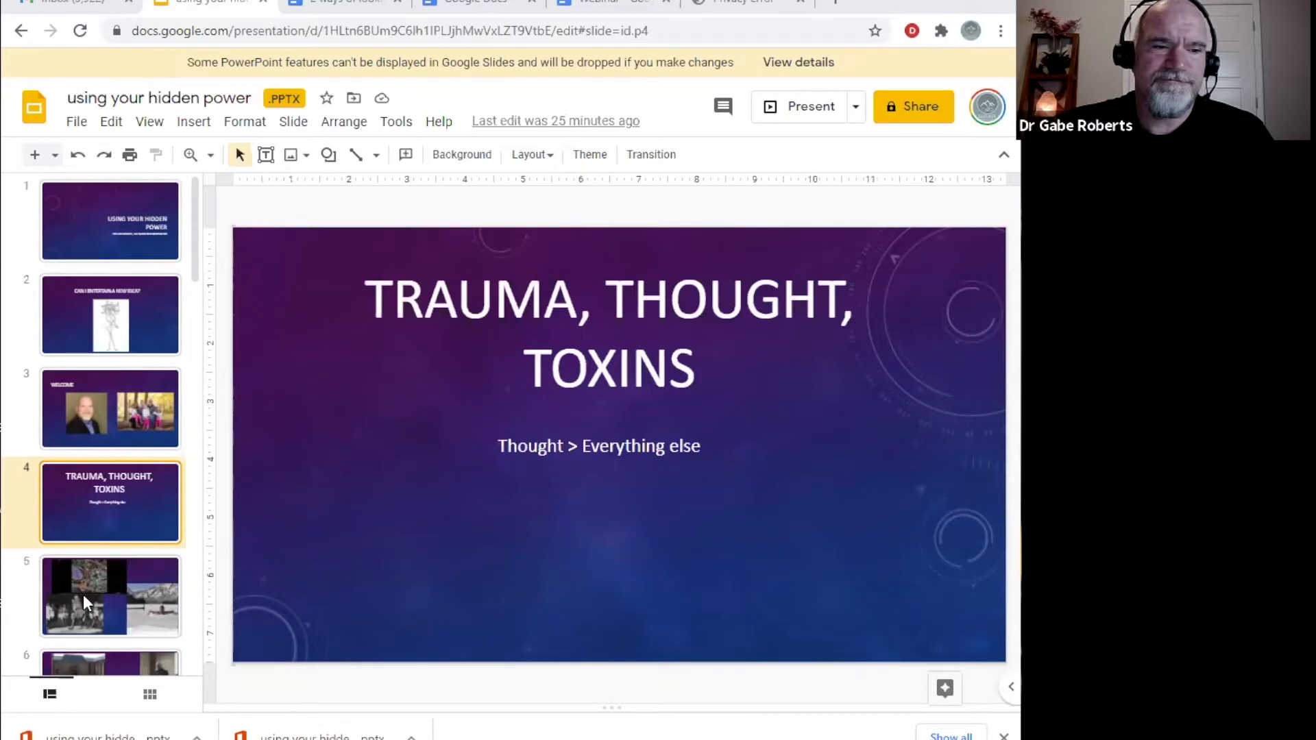
- Go to slide 5, the microscope, crowd and ice-bath photo collage
left_click(110, 595)
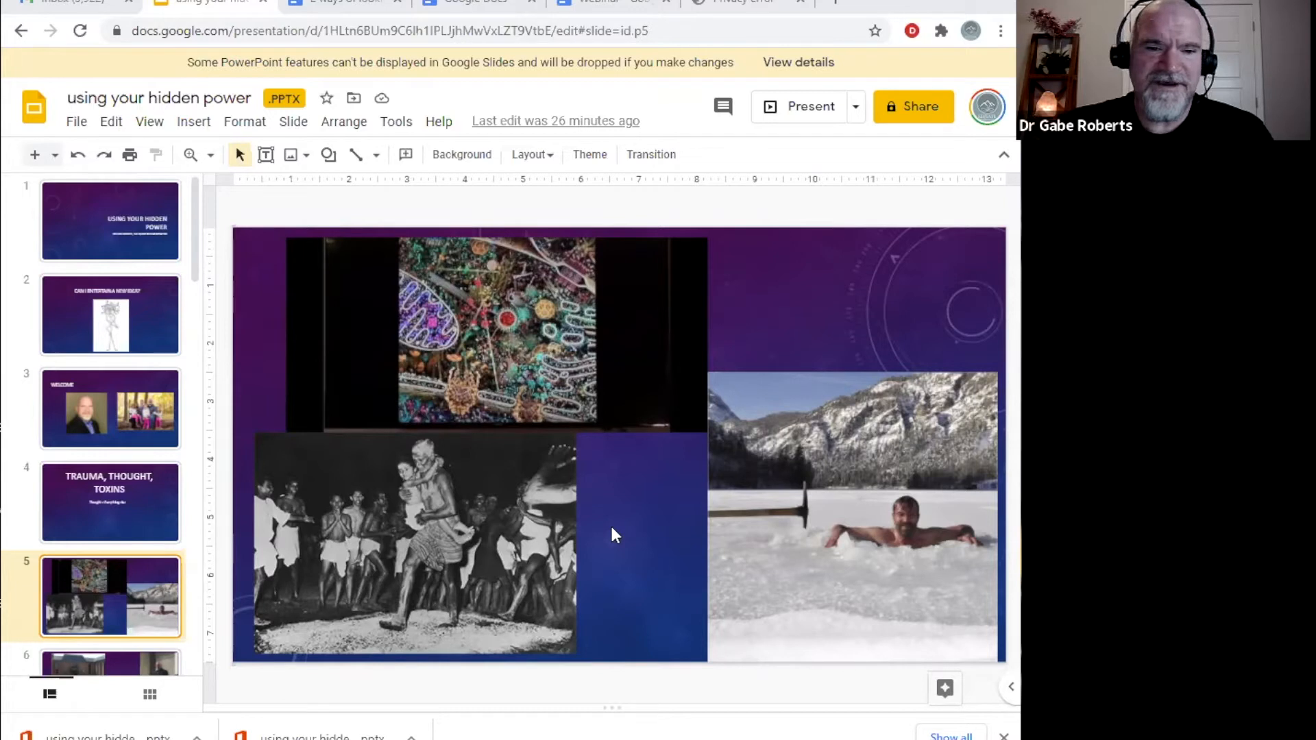
mouse_move(612, 537)
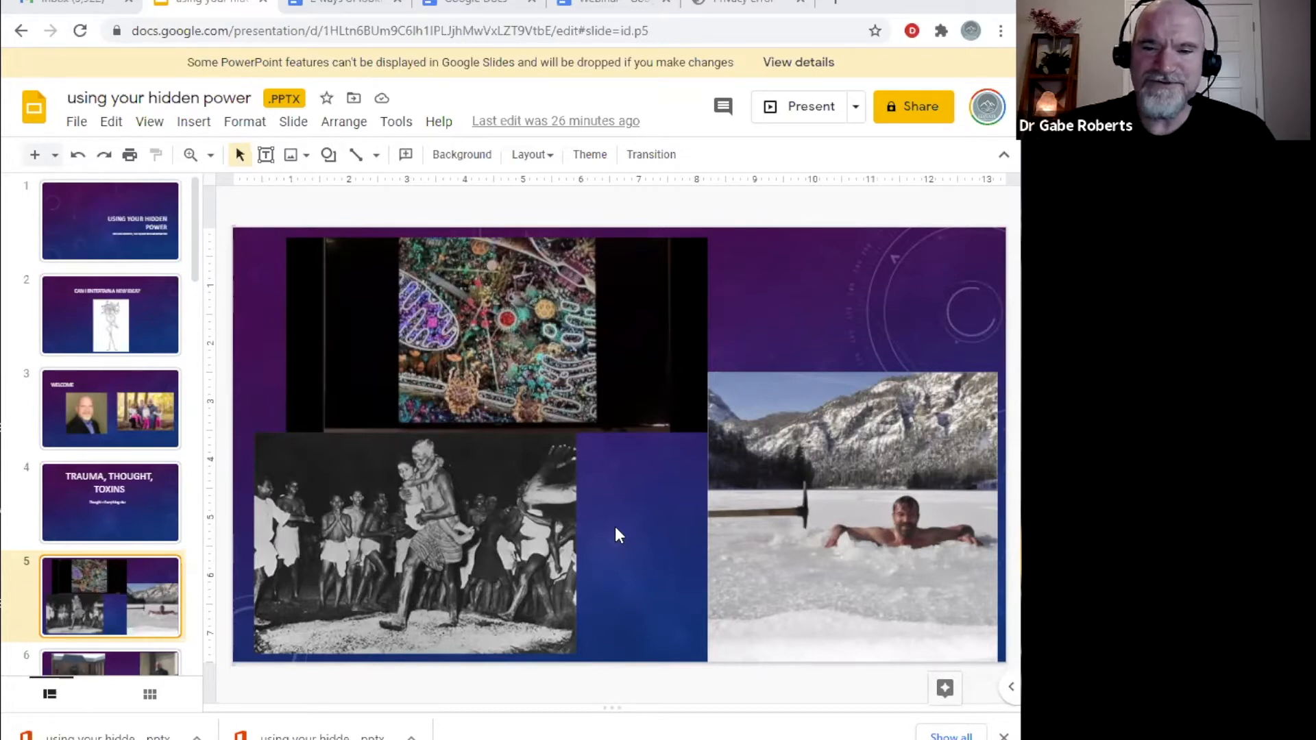
mouse_move(611, 501)
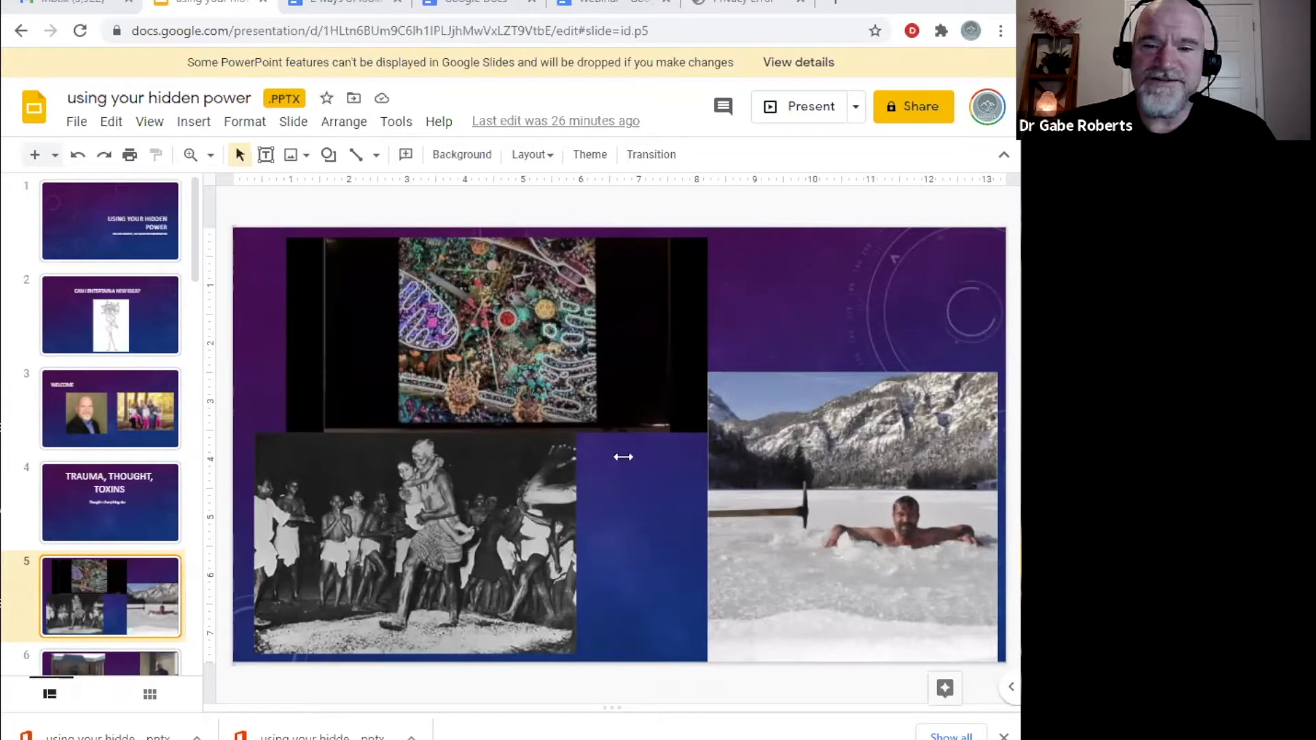
mouse_move(568, 418)
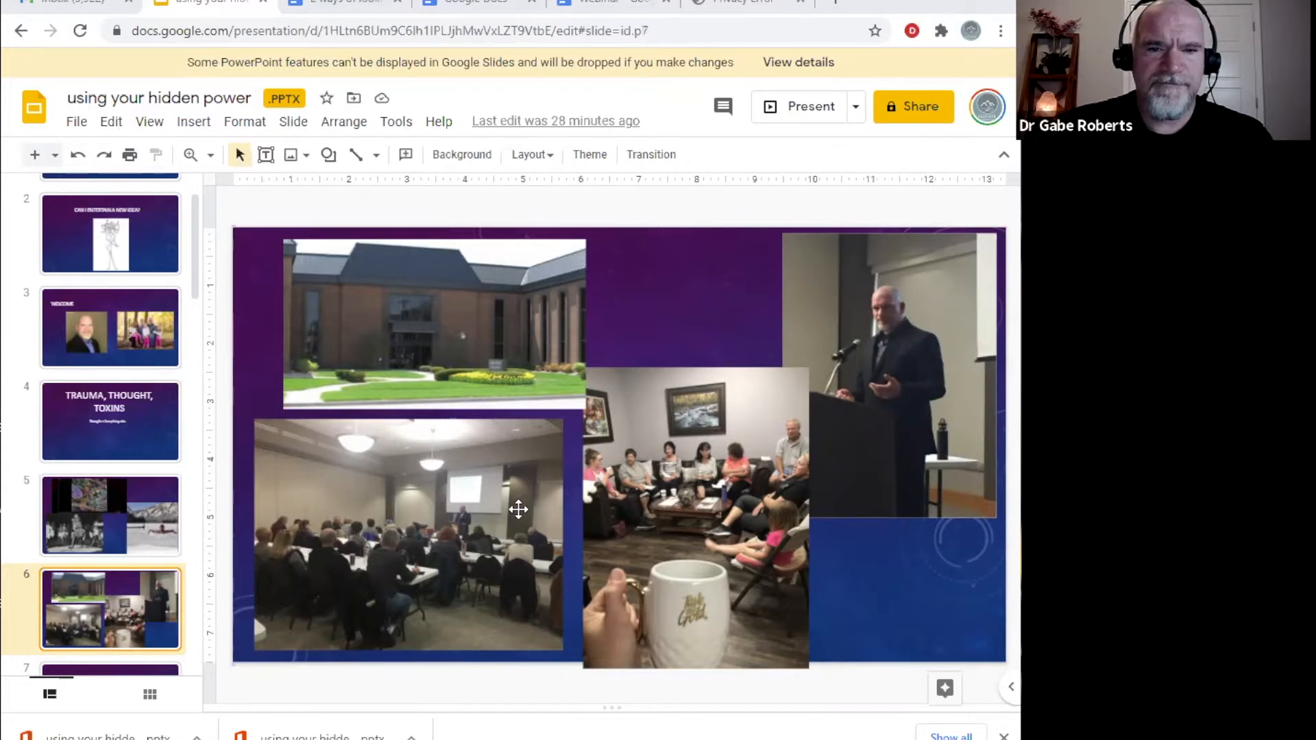
- Advance to slide 7, the puzzled emoji with question marks
left_click(109, 609)
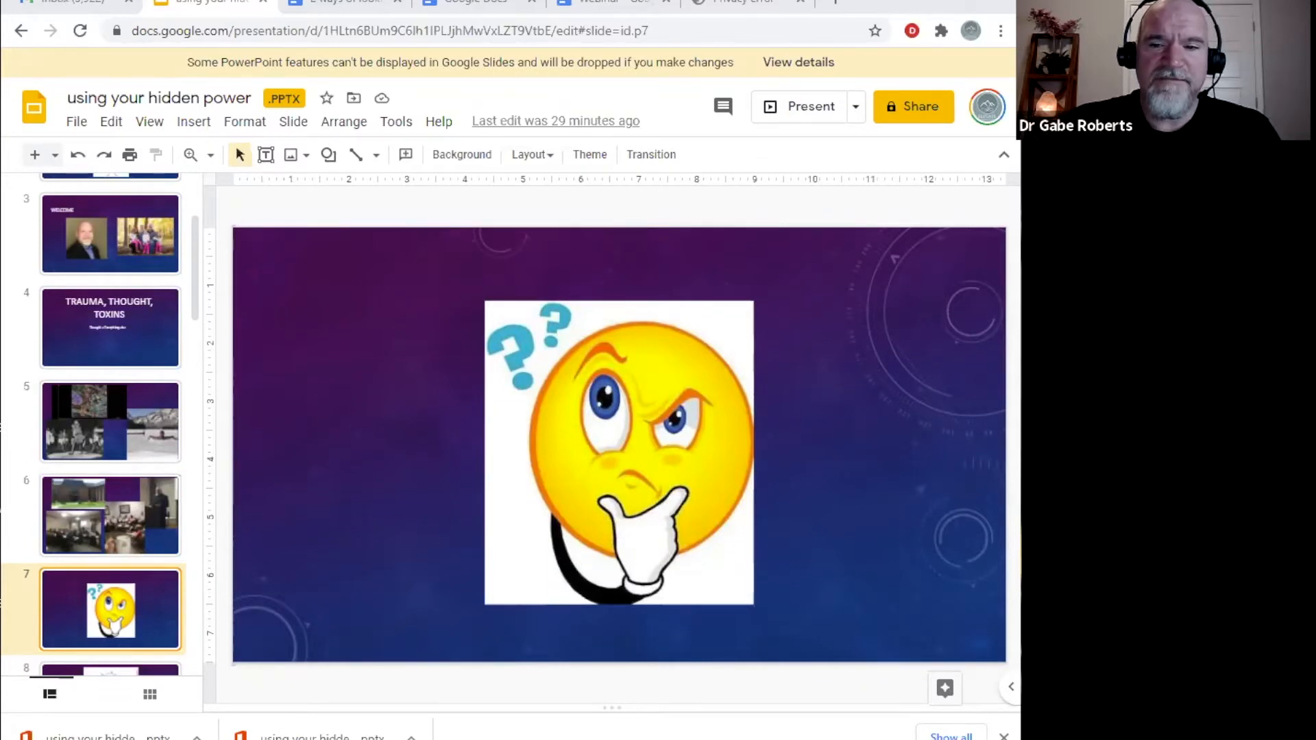
mouse_move(285, 604)
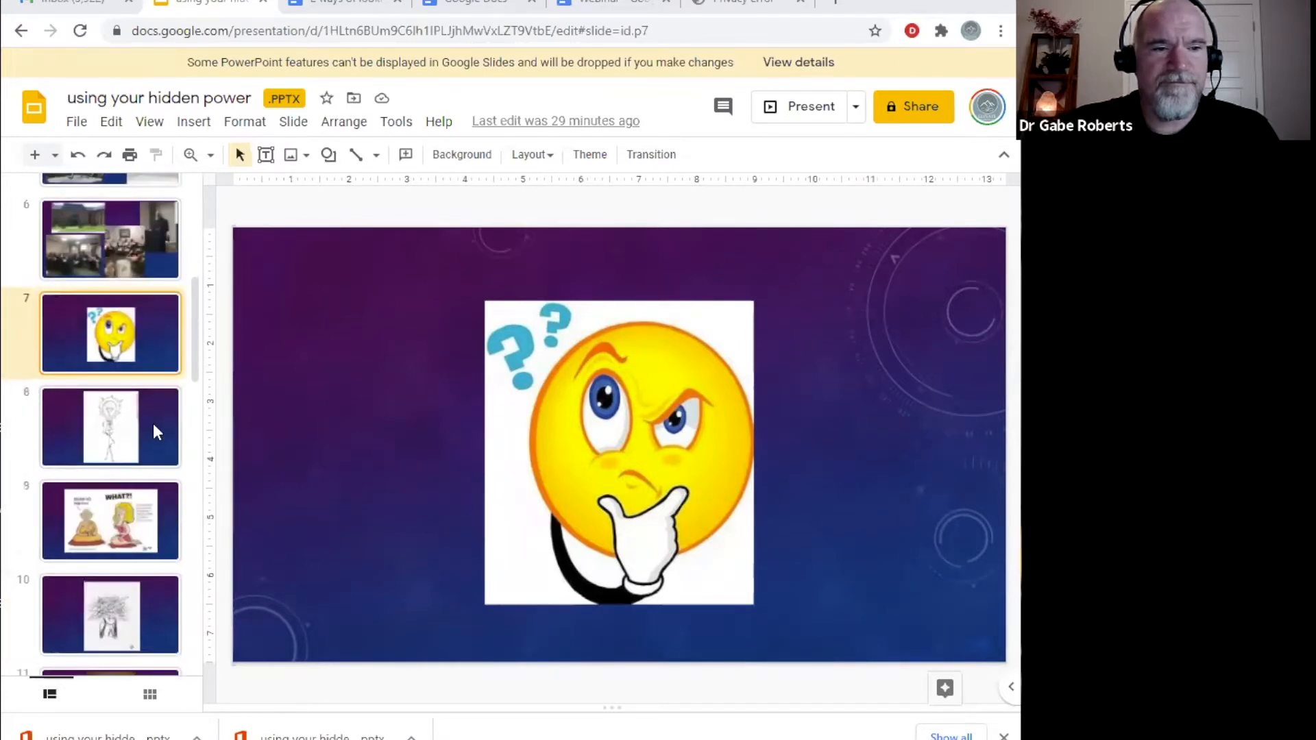
- Go to slide 8, the stick figure under a glowing lightbulb
left_click(109, 427)
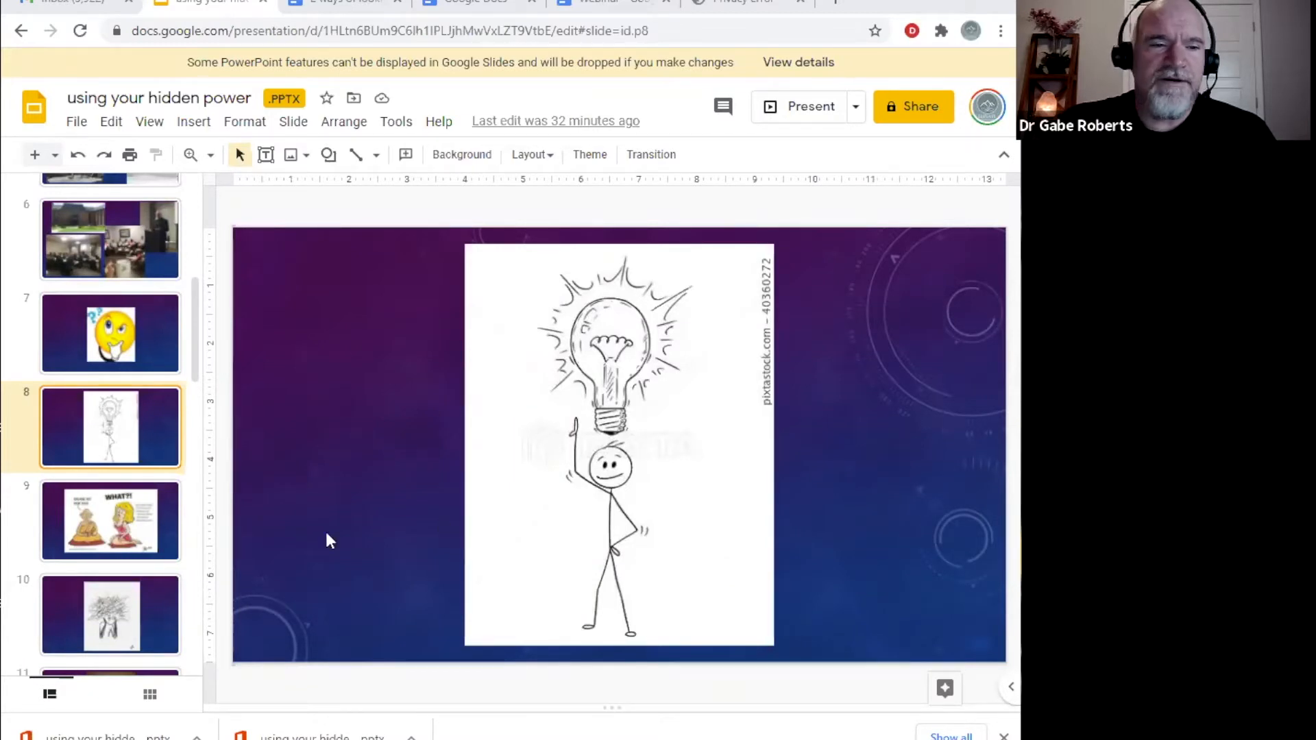
- Show slide 9, then scroll the filmstrip down toward slide 10
left_click(109, 520)
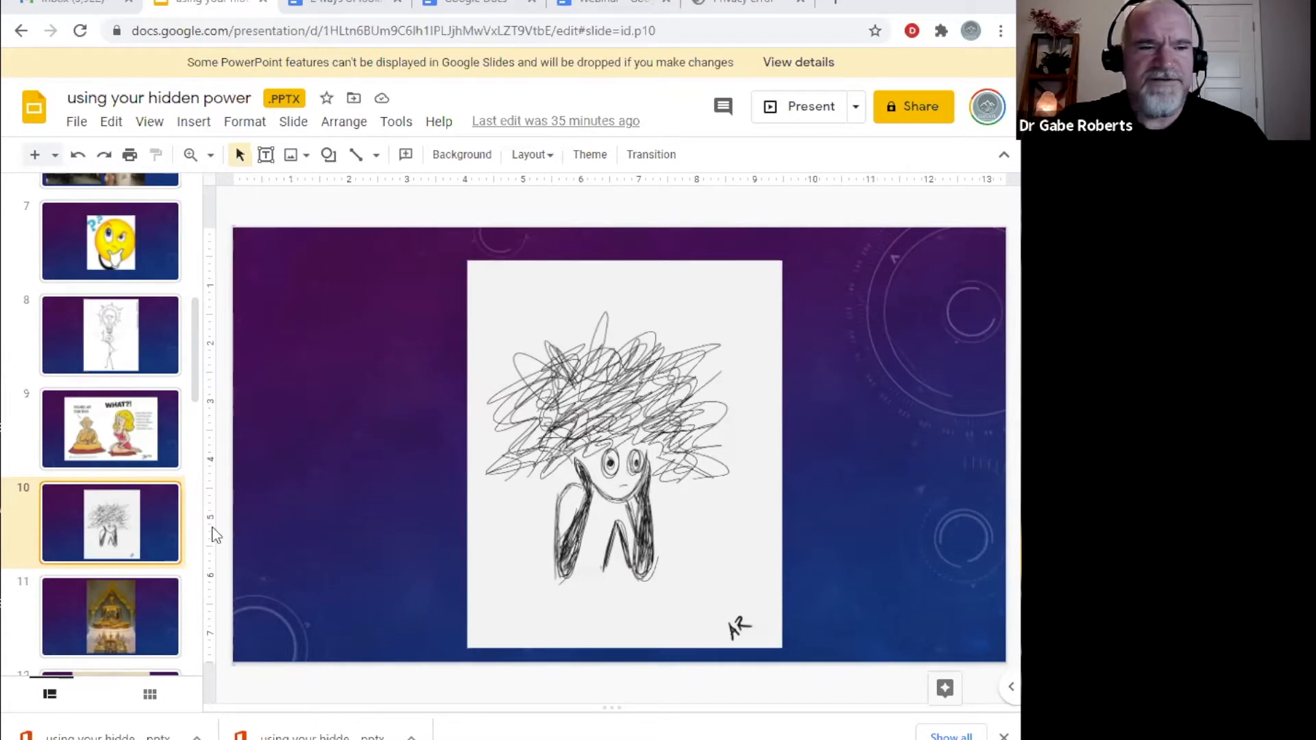
scroll("down", 3)
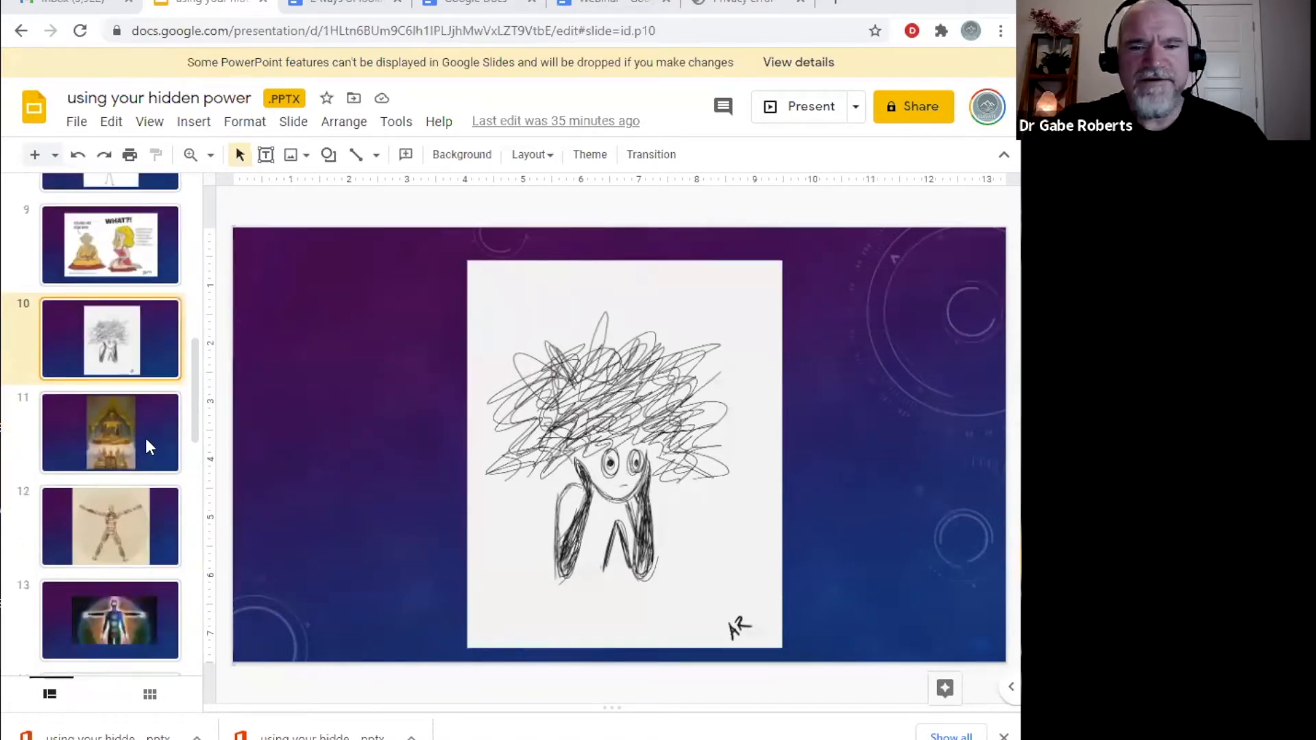
- Step through slide 11 to slide 13, the glowing chakra figure
left_click(110, 432)
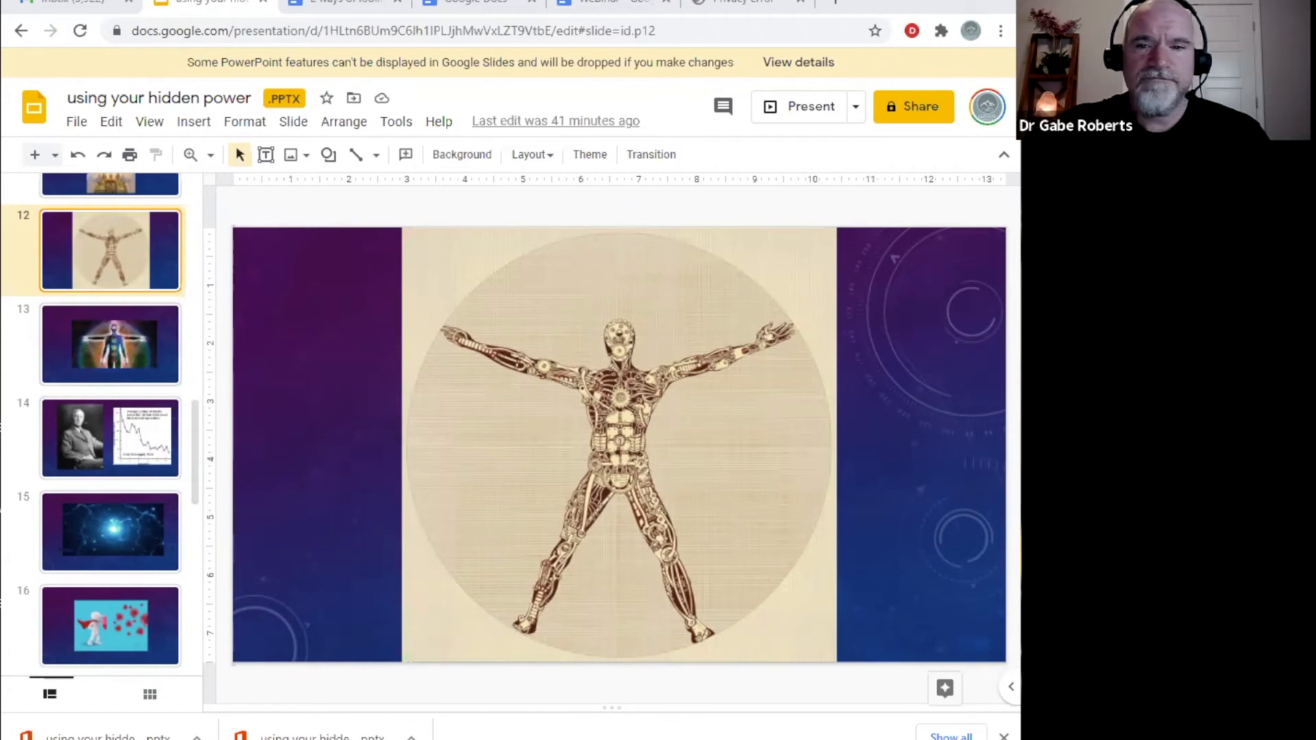
left_click(110, 344)
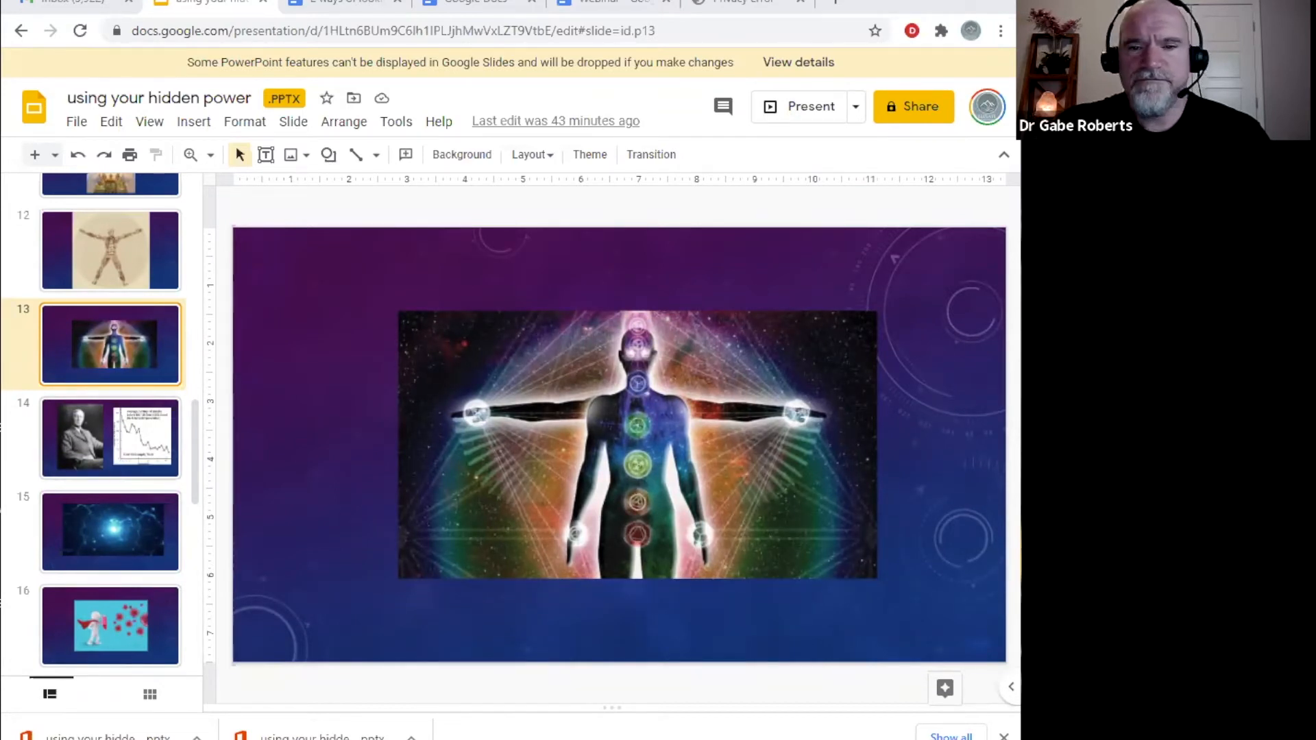
left_click(110, 437)
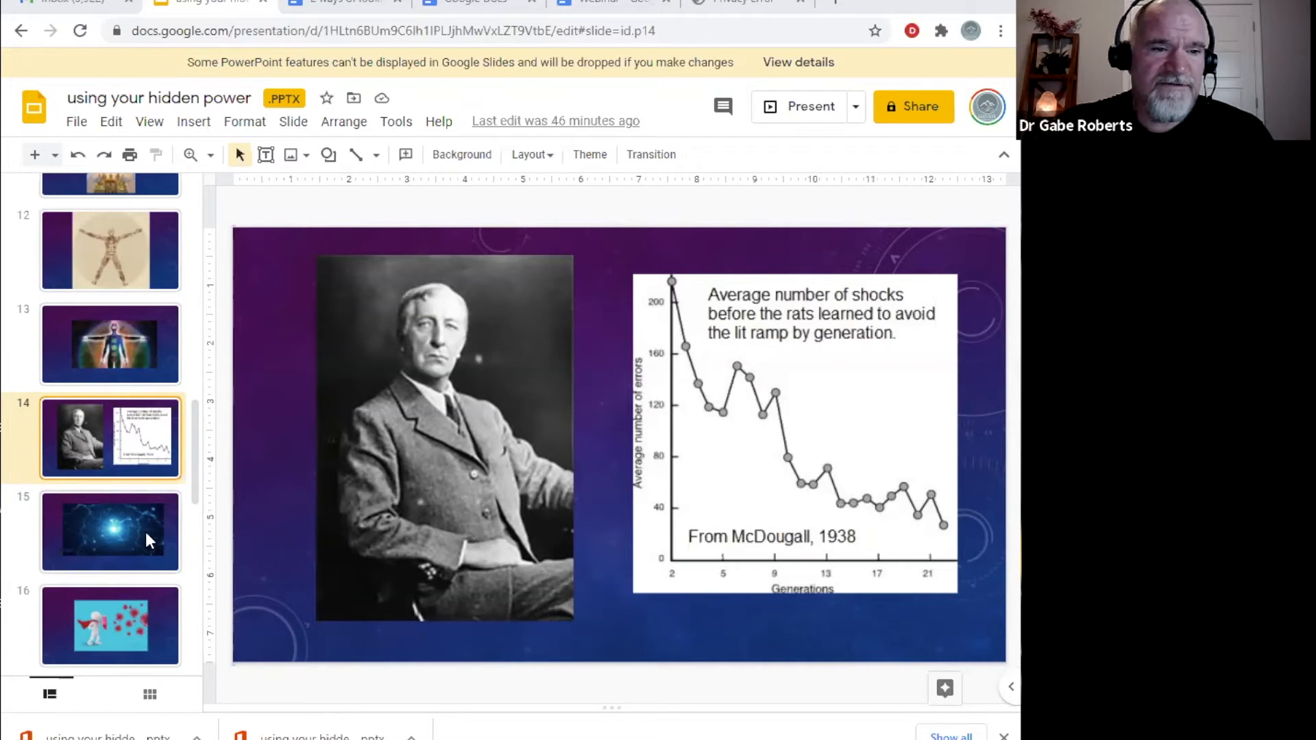
- Show slide 15's blue lightning image and scroll the filmstrip further down
left_click(109, 532)
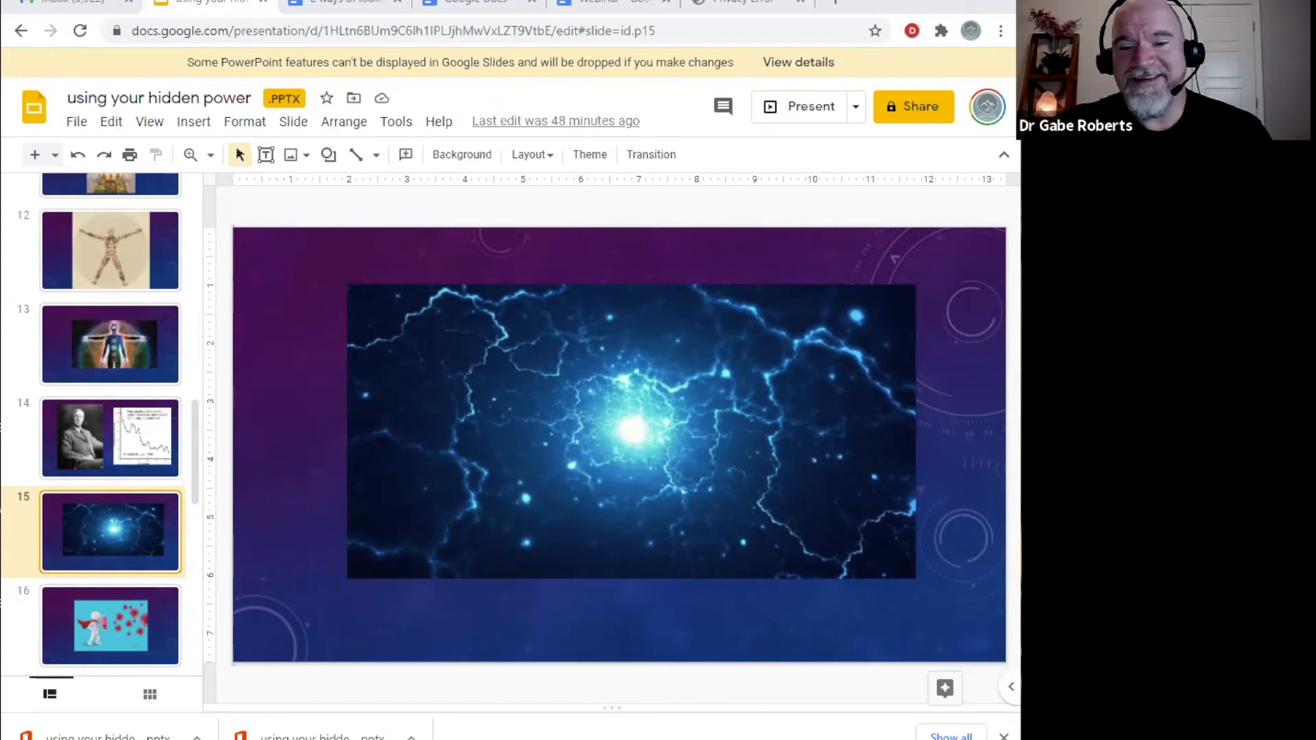
mouse_move(104, 494)
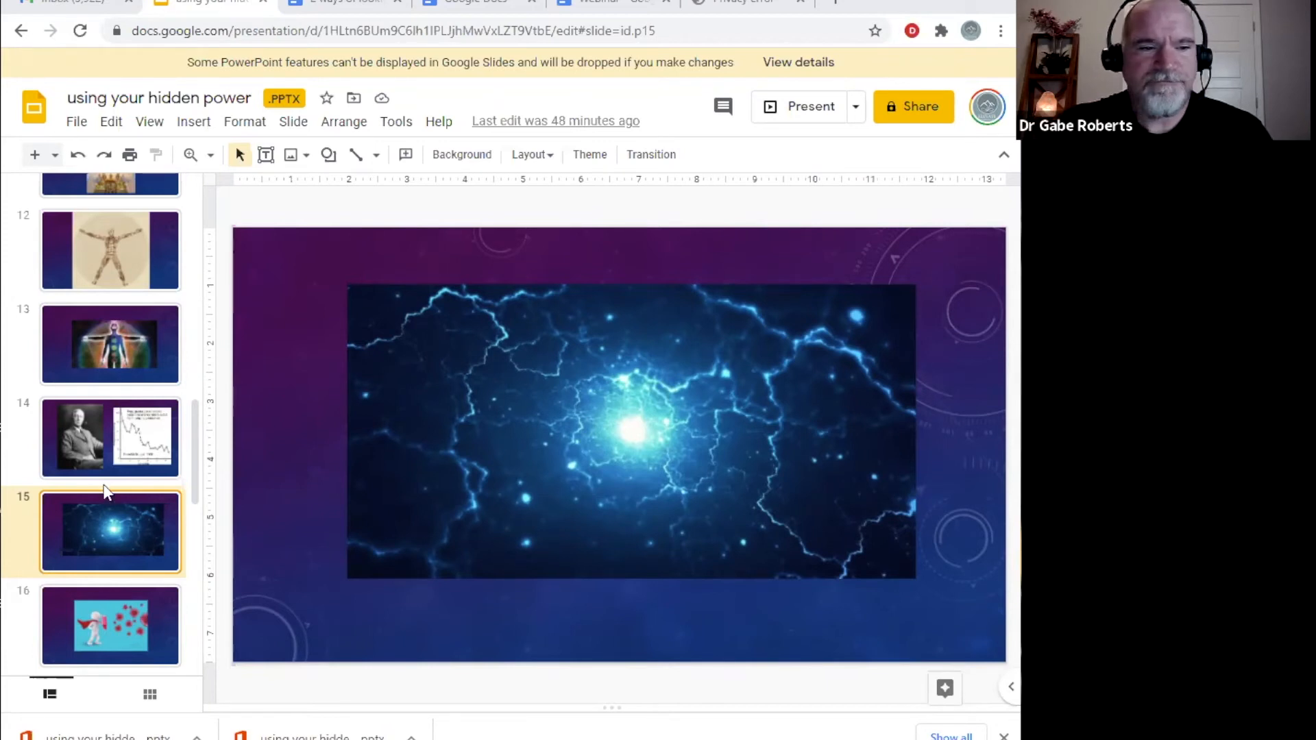
scroll("down", 3)
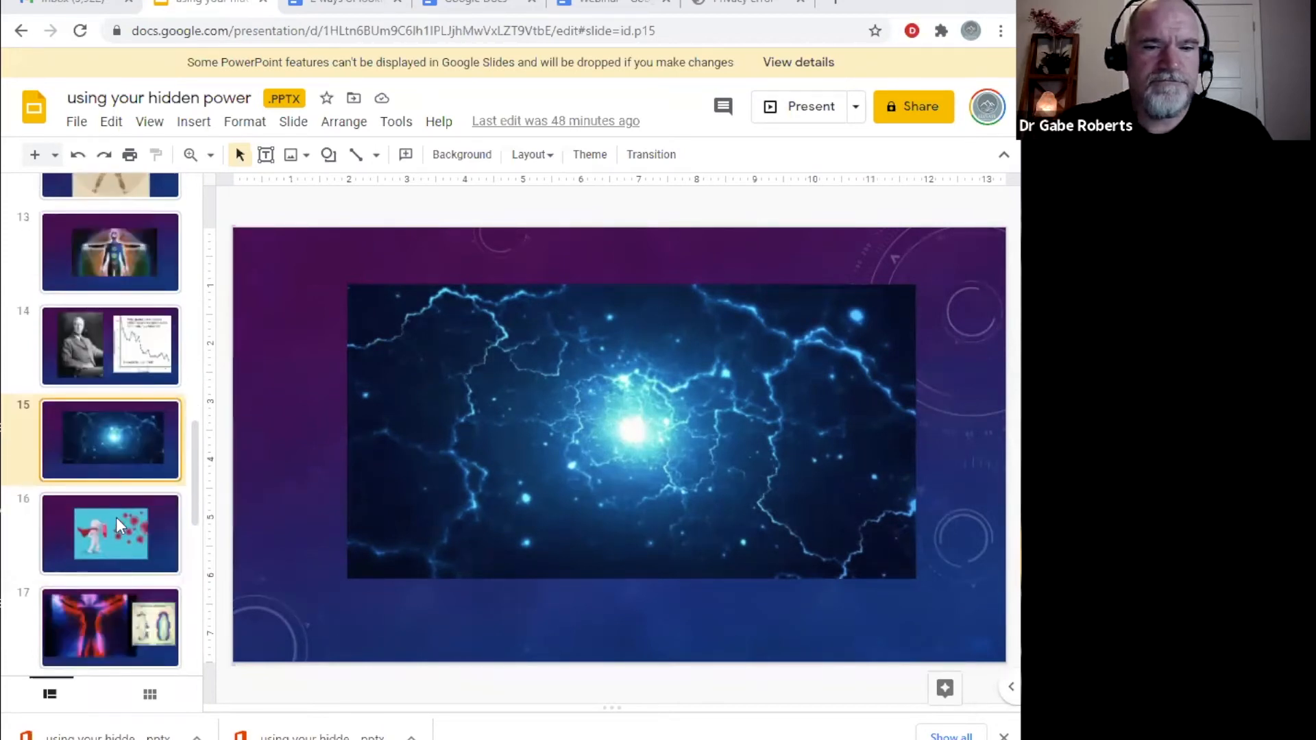
- Go to slide 16, the caped figure shielding against red virus particles
left_click(110, 534)
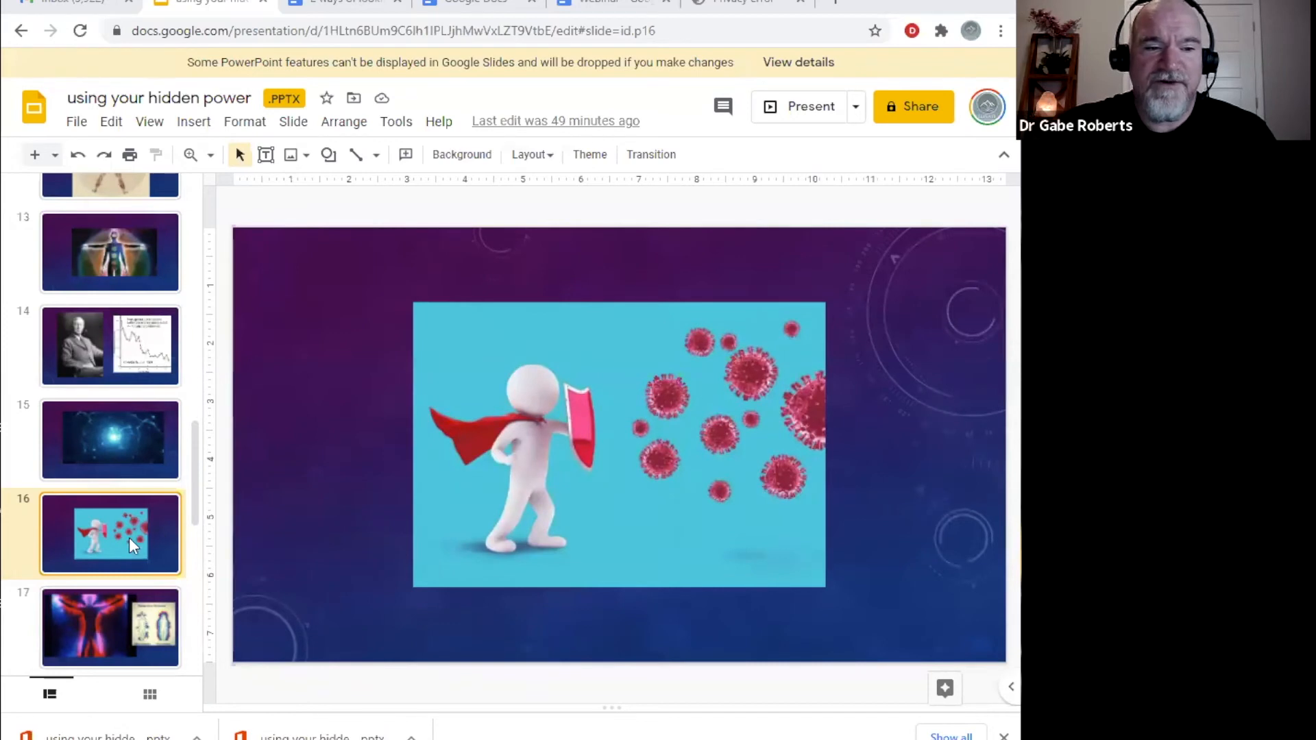
- Scroll down and open slide 17, the 'Human Aura - Bioenergy' slide
scroll("down", 3)
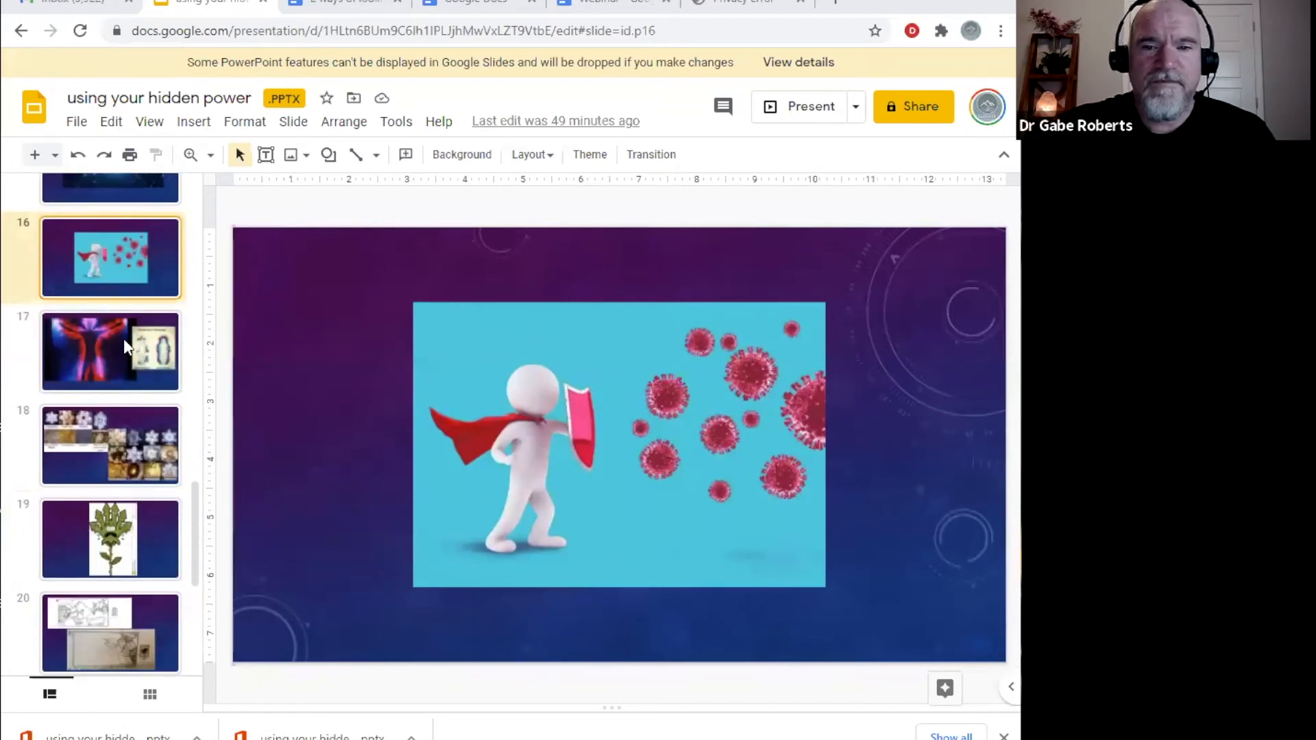
left_click(110, 351)
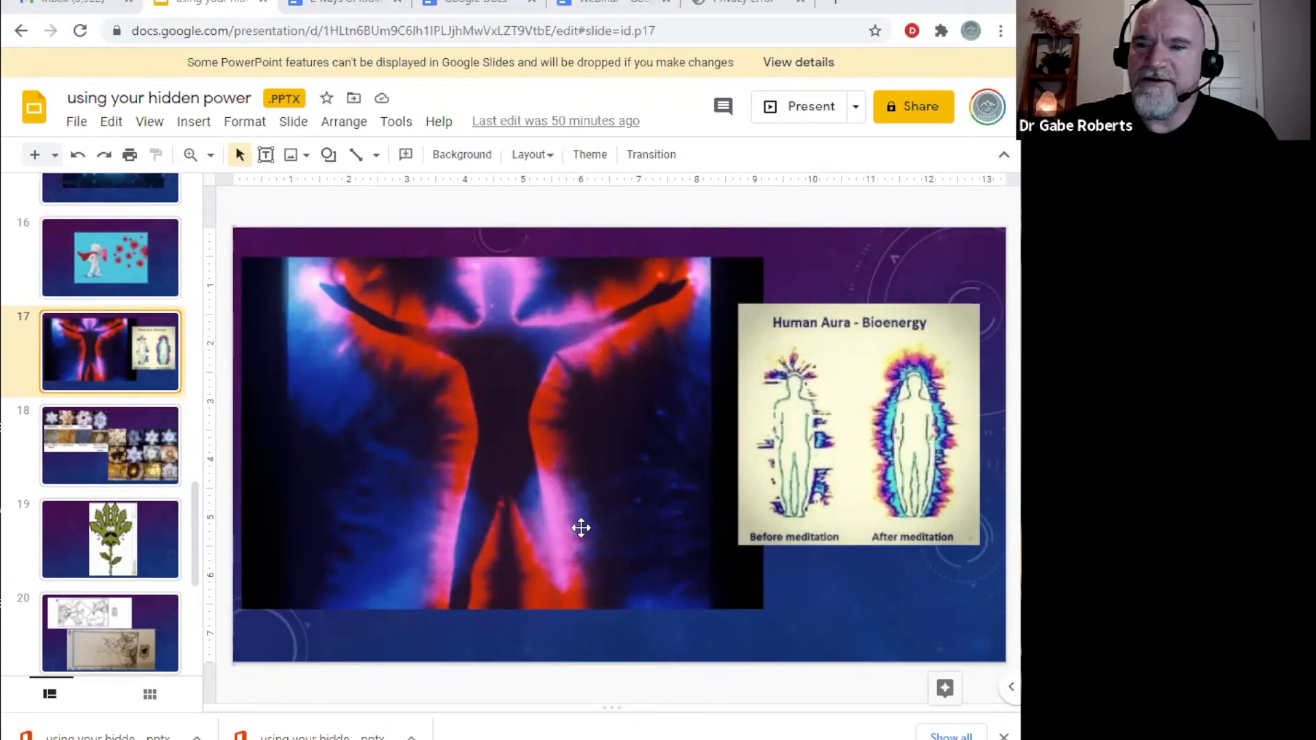
mouse_move(577, 526)
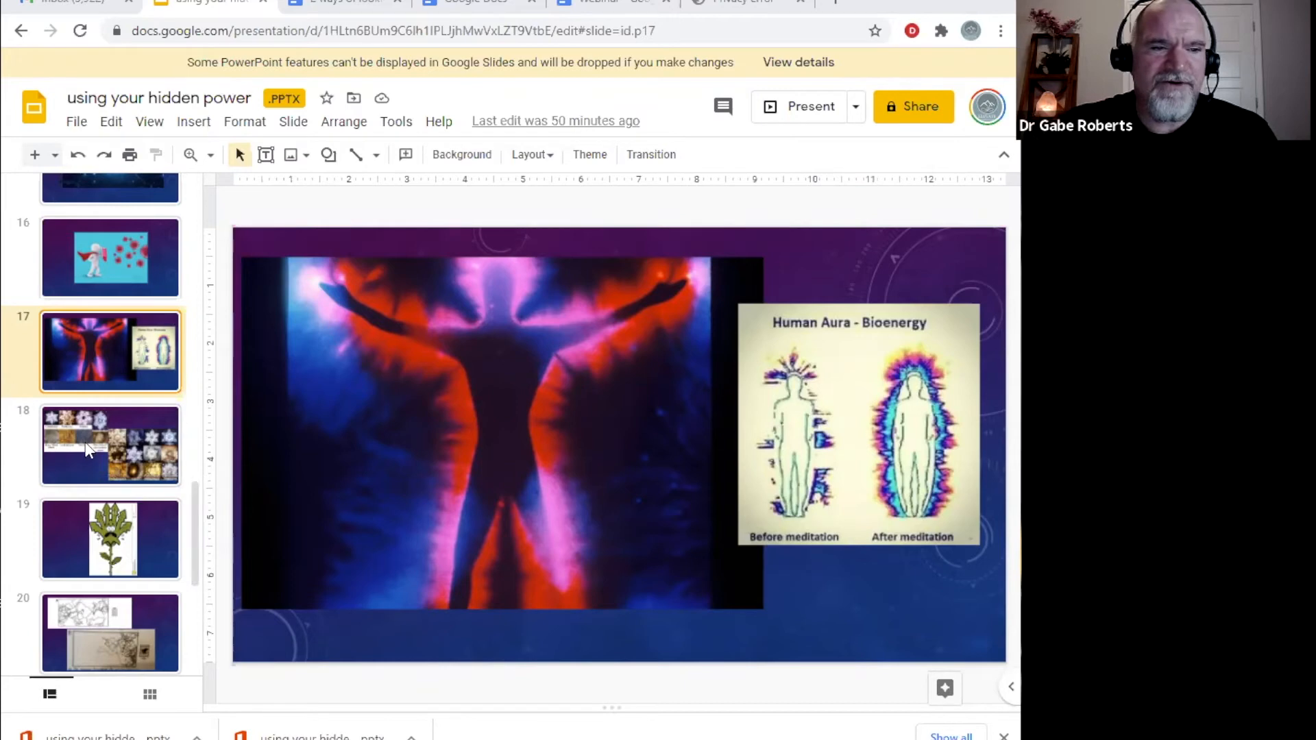
- Open slide 18, the water-crystal photo grid labelled Compassion, Thank you and You fool
left_click(109, 446)
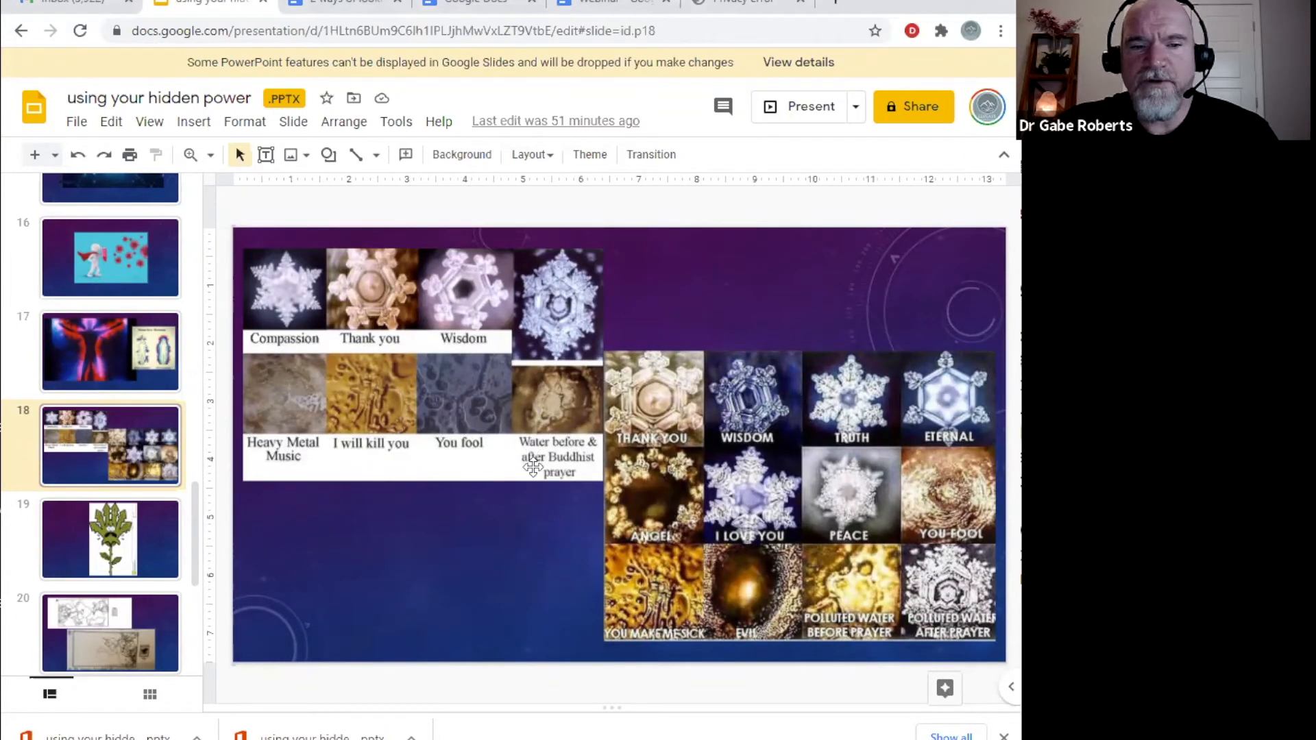
mouse_move(621, 464)
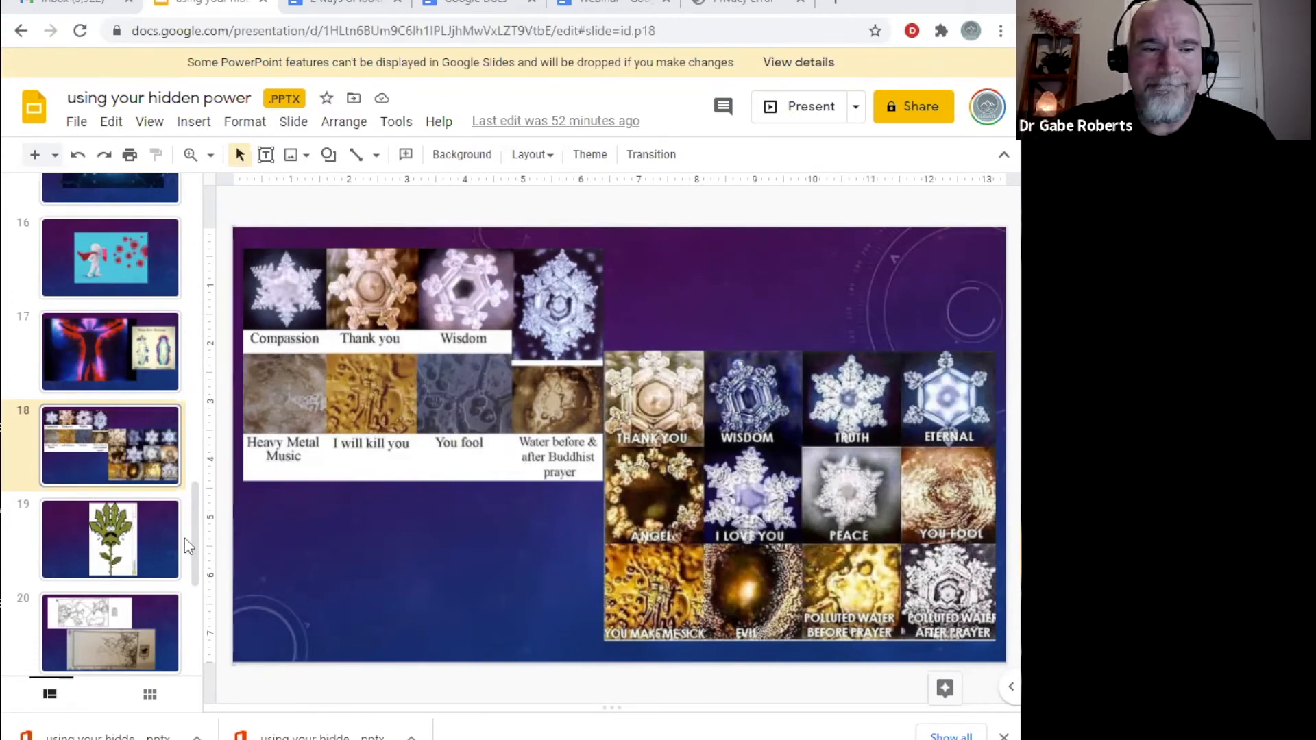
- Show slide 20 with the A and B cage-experiment drawings from 'The Intention Experiment'
left_click(110, 539)
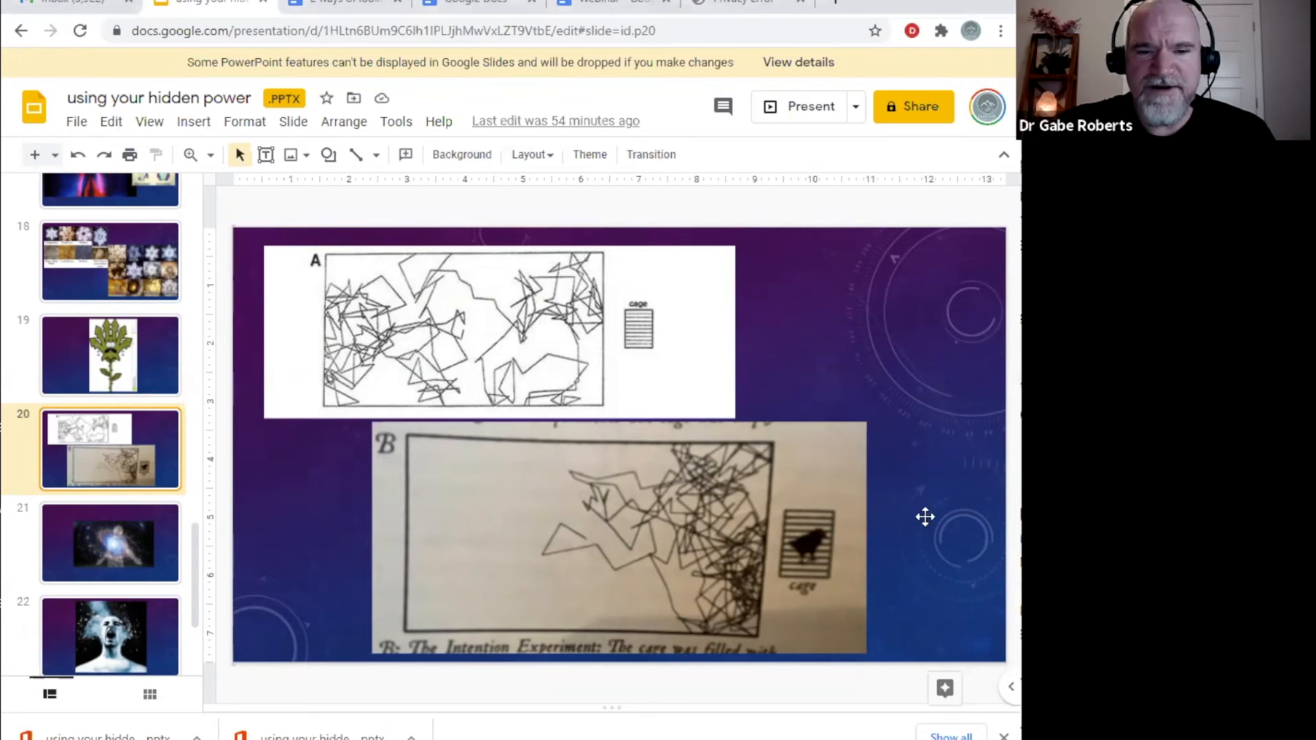
left_click(618, 537)
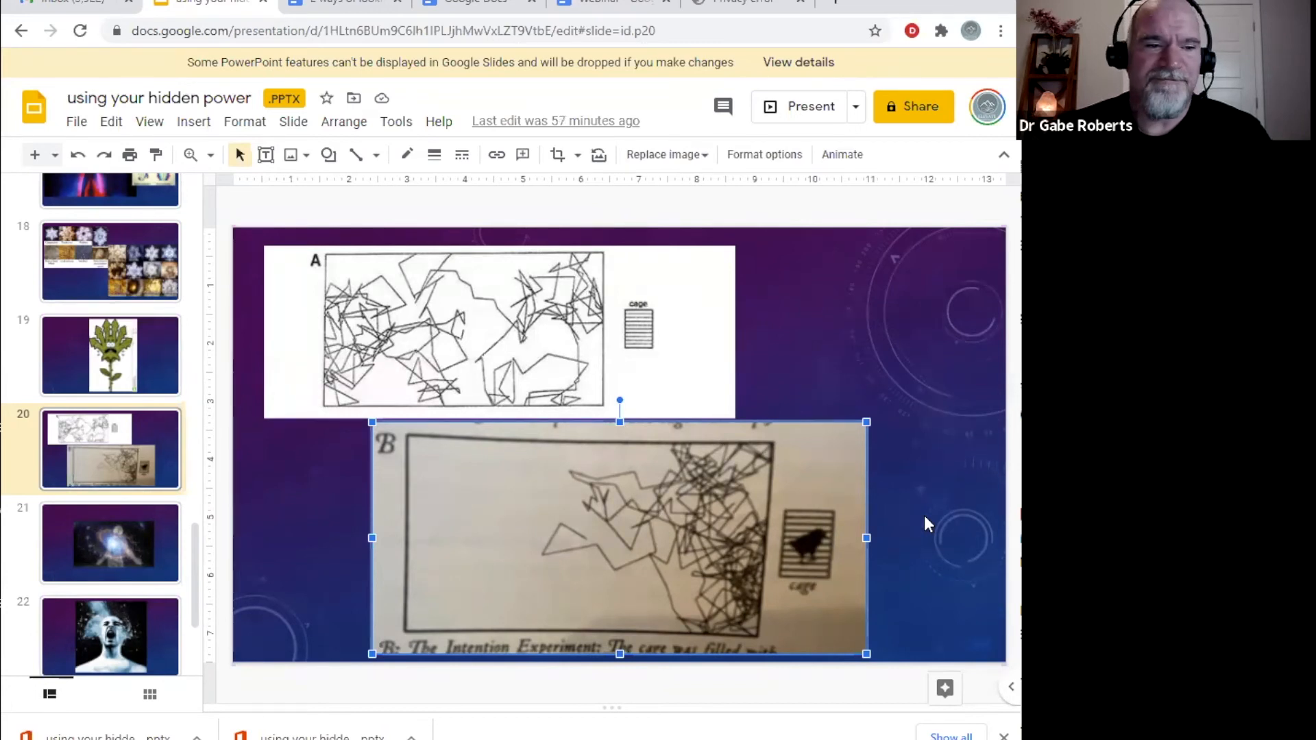
mouse_move(845, 567)
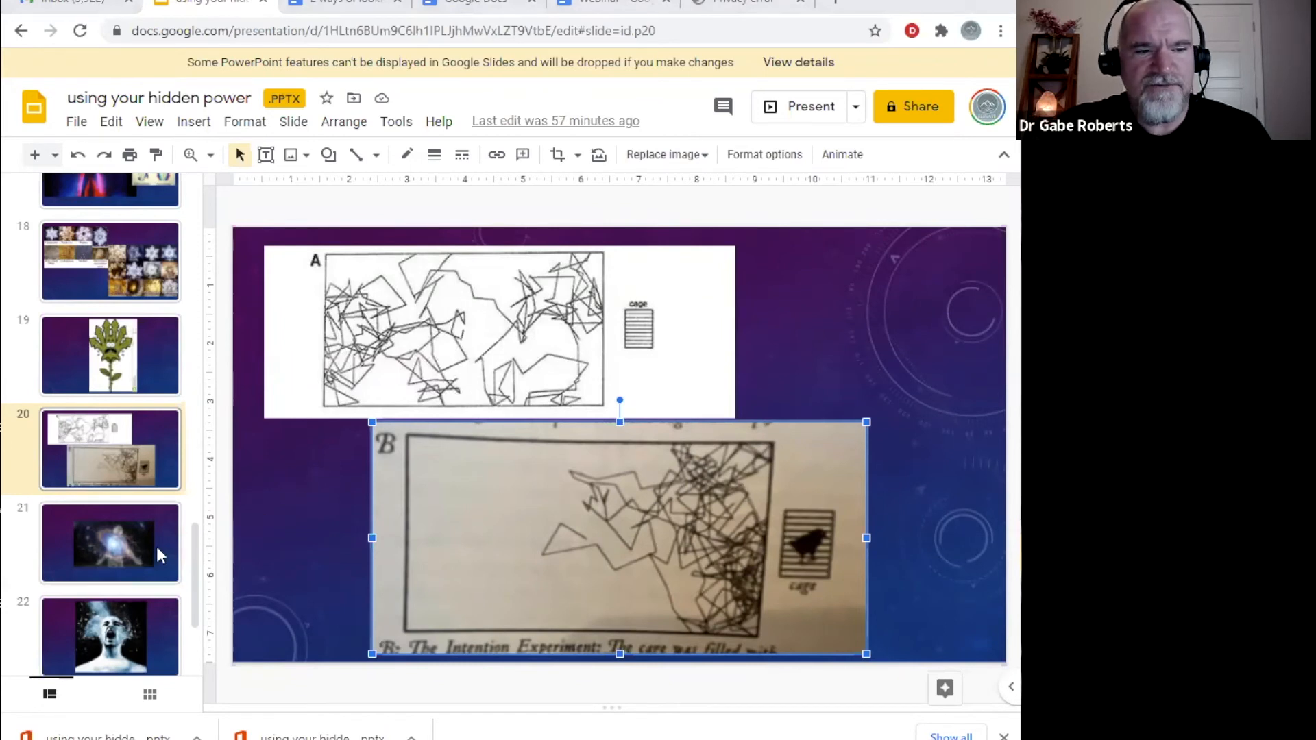
- Advance through slides 21 and 22 to slide 23, the serene face with glowing spheres
left_click(109, 542)
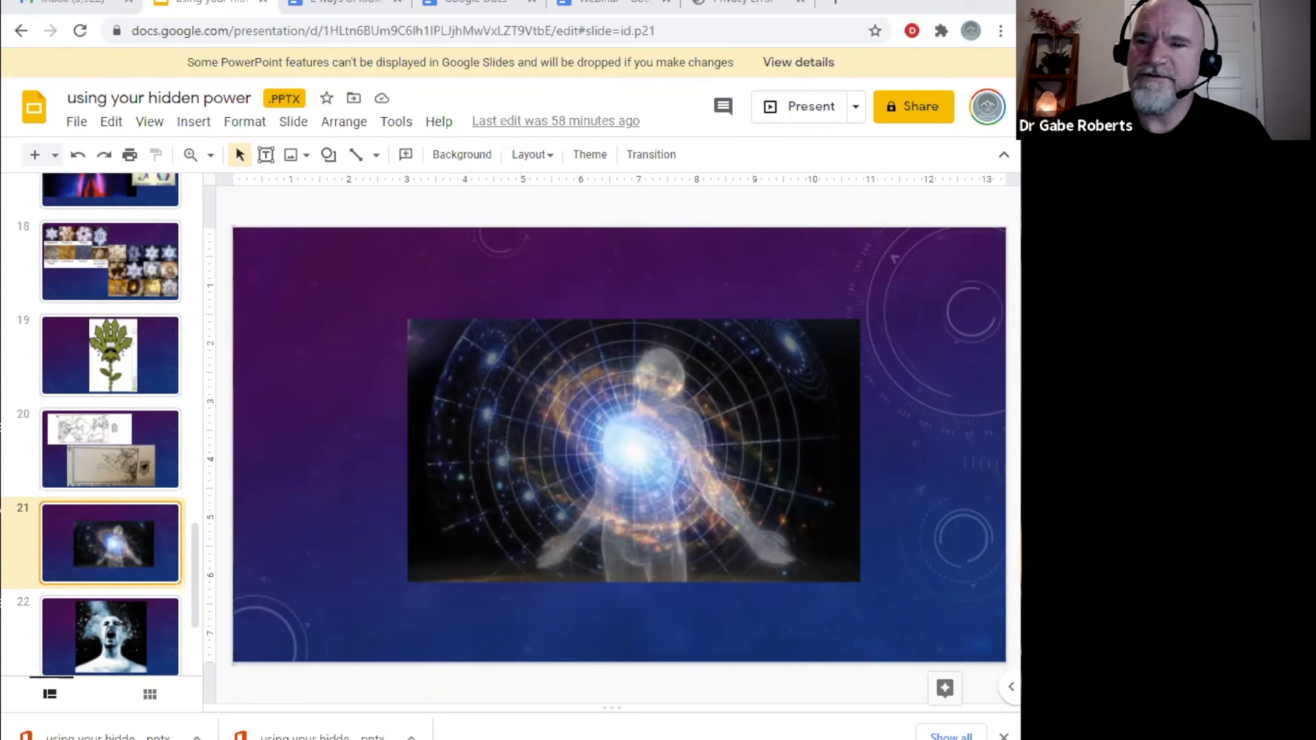
mouse_move(546, 585)
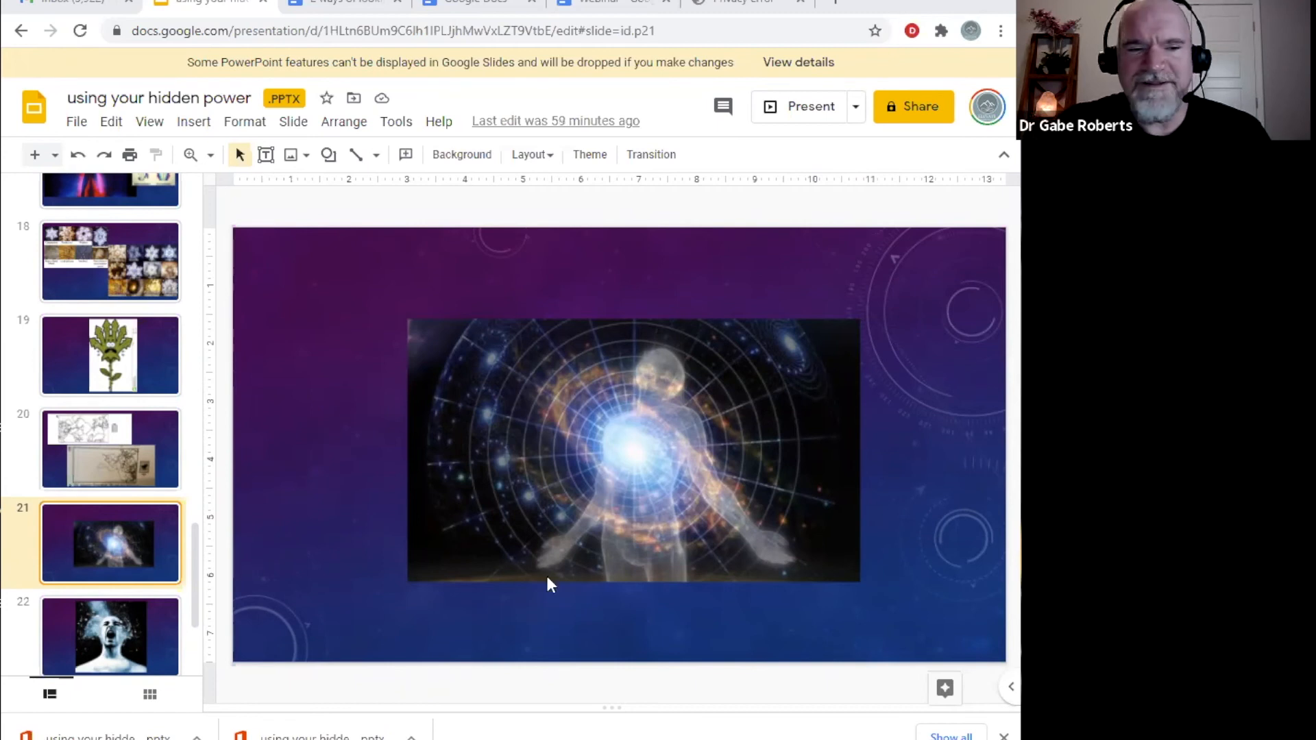
mouse_move(498, 575)
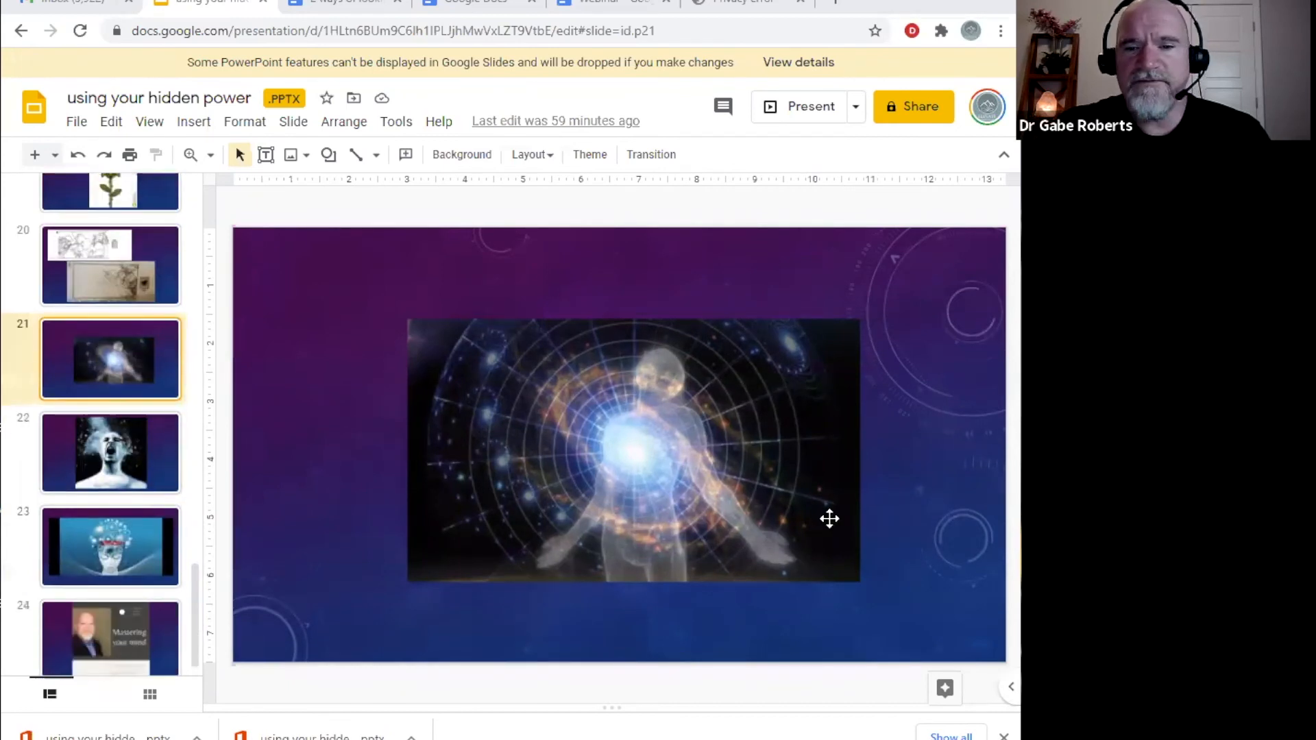
left_click(110, 452)
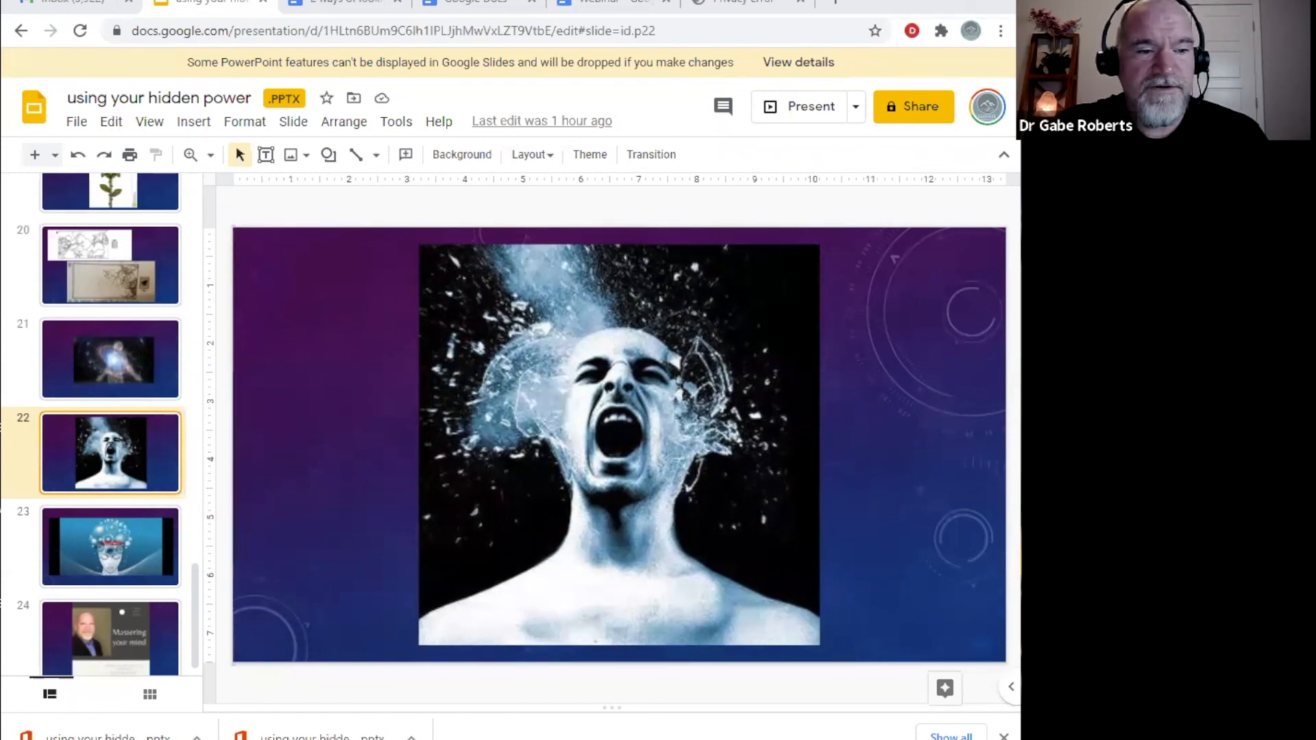
left_click(109, 546)
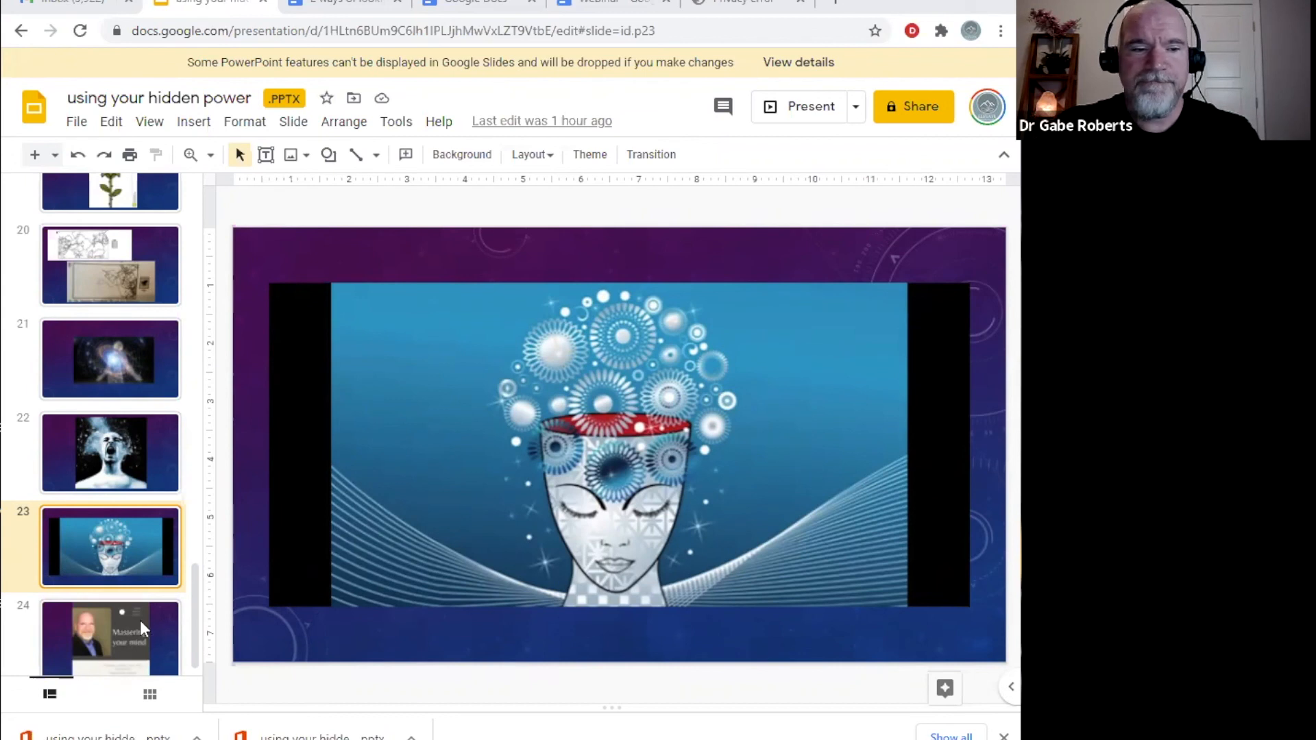
- Show slide 24, the 'Mastering your mind' promo dated Thursday, January 14th, 2021
left_click(110, 638)
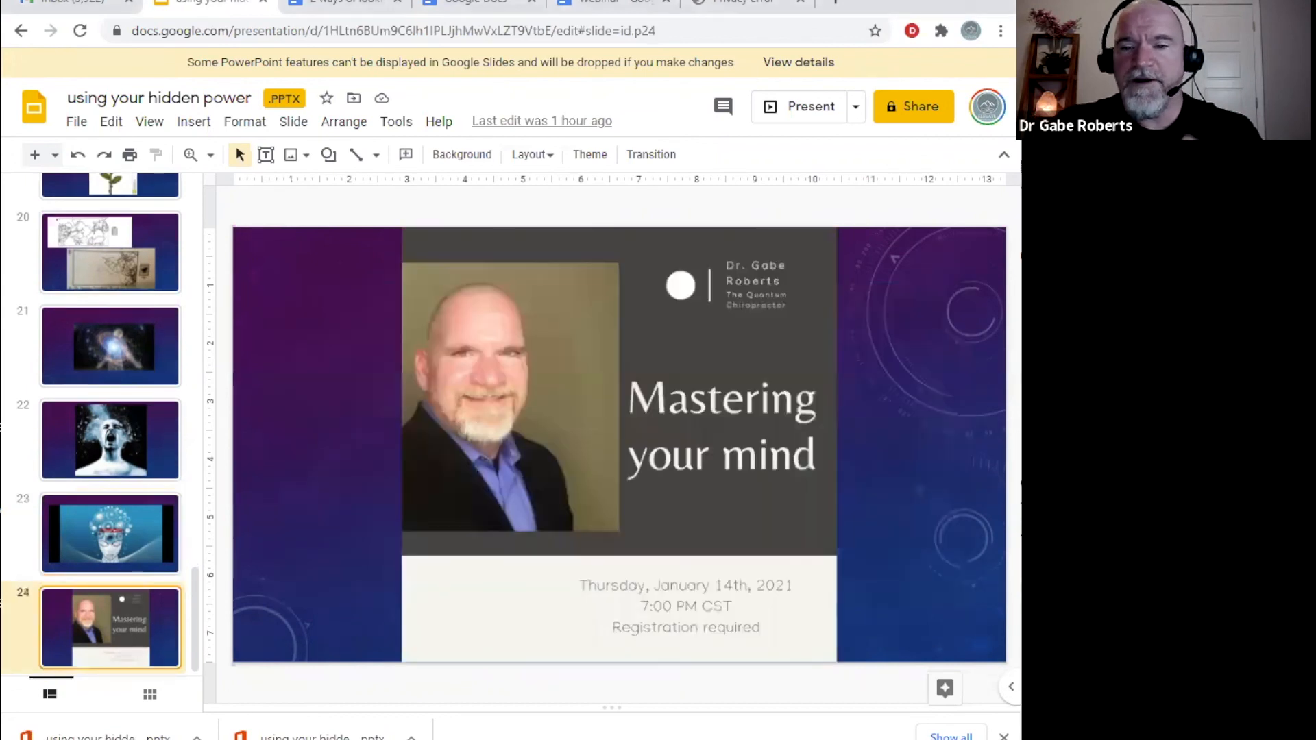